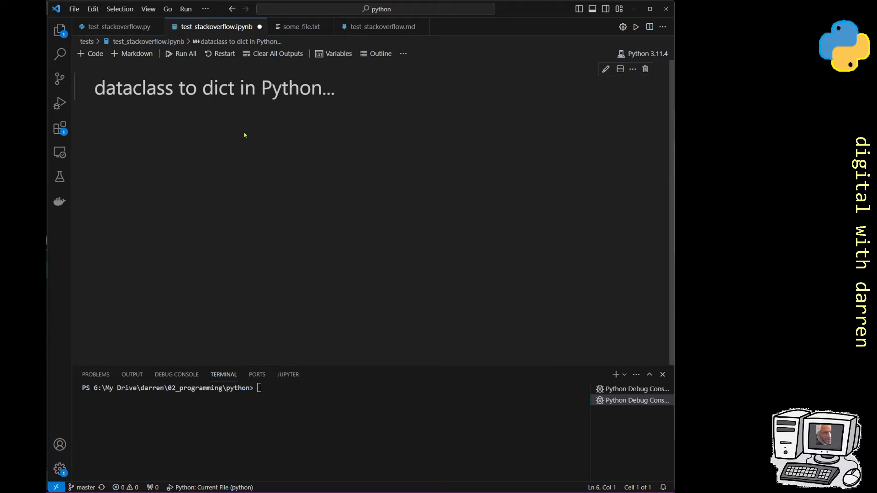
{"action": "mouse_move", "coordinate": [249, 124]}
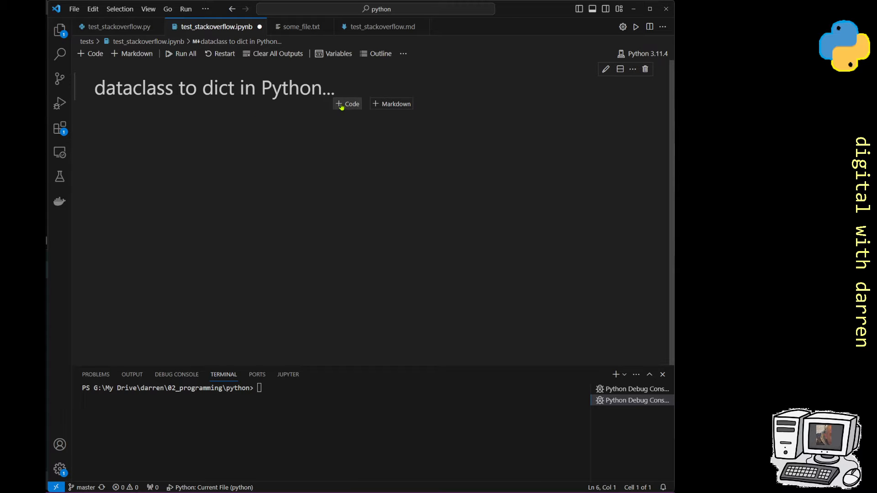
Step: Insert an empty Python code cell beneath the 'dataclass to dict in Python' heading using + Code
{"action": "left_click", "coordinate": [347, 104]}
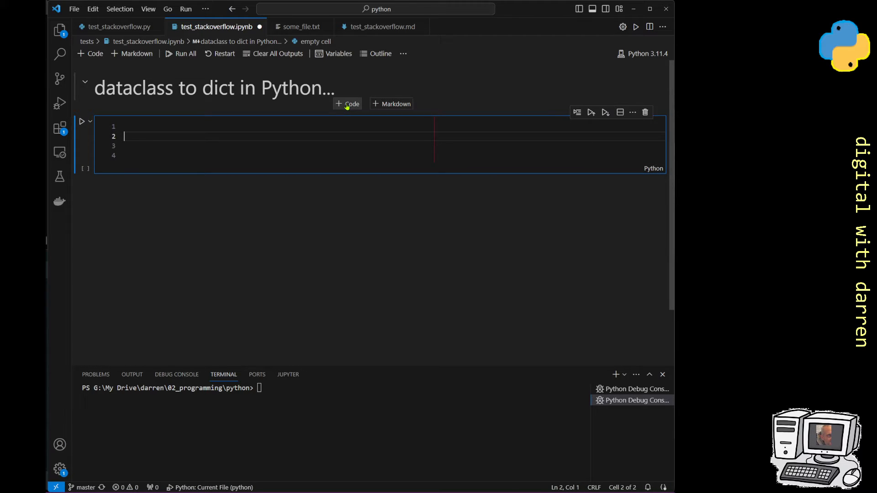
Step: Copy 'from dataclasses import dataclass' from test_stackoverflow.py into the notebook cell
{"action": "left_click", "coordinate": [120, 27]}
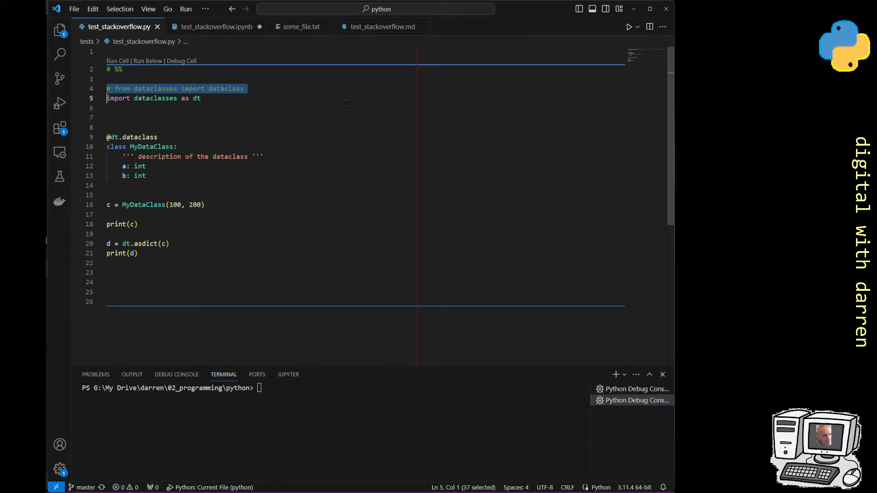
{"action": "left_click", "coordinate": [216, 26]}
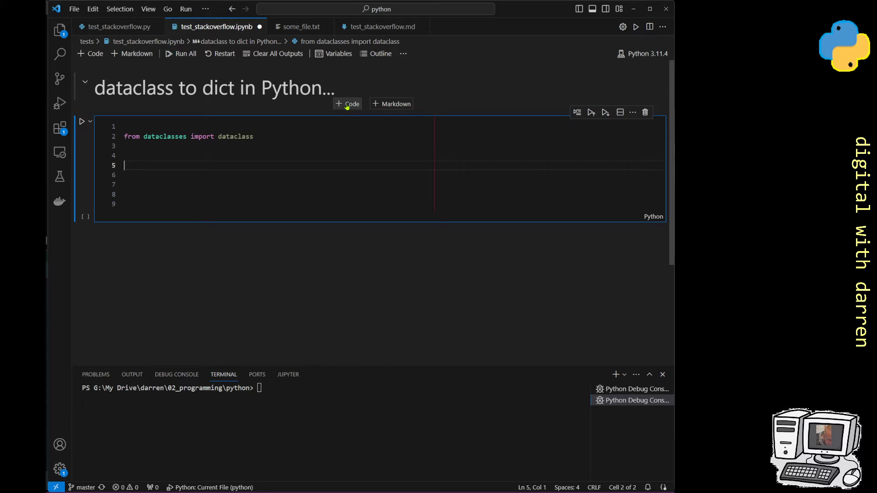
{"action": "type", "text": "class MyDataClass:"}
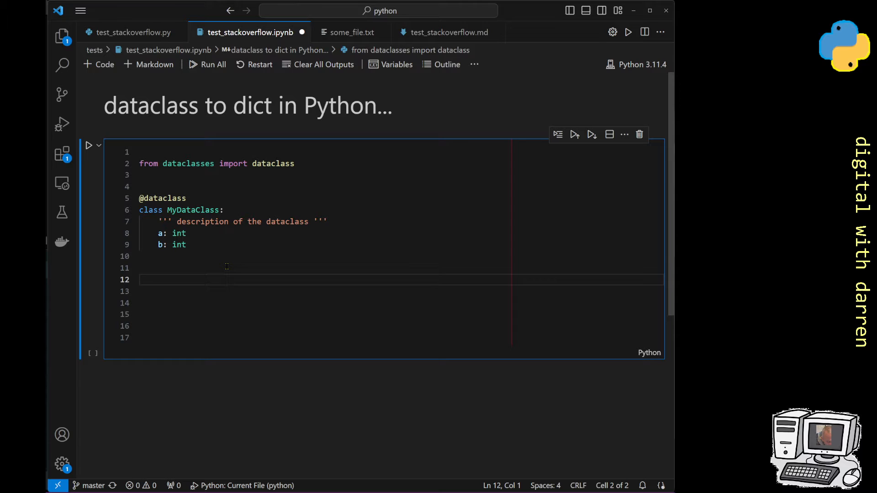
Step: Create the instance c = MyDataClass(100, 200) with autocomplete
{"action": "type", "text": "c"}
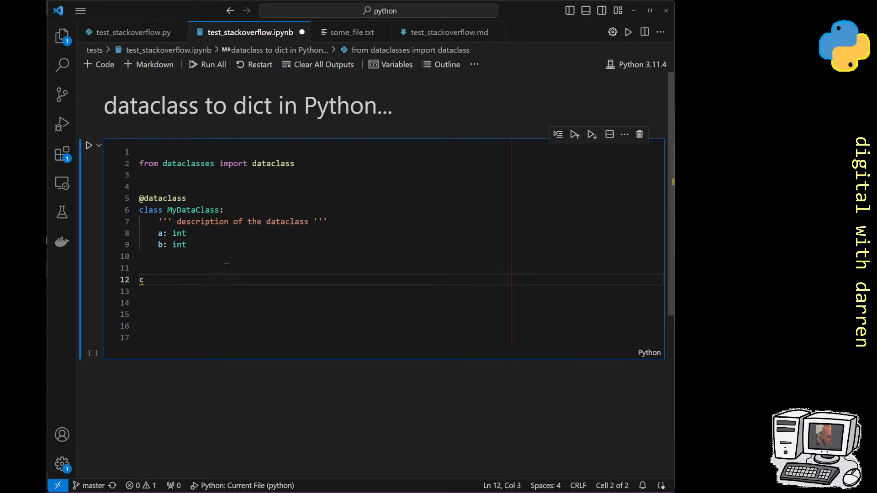
{"action": "type", "text": "= my"}
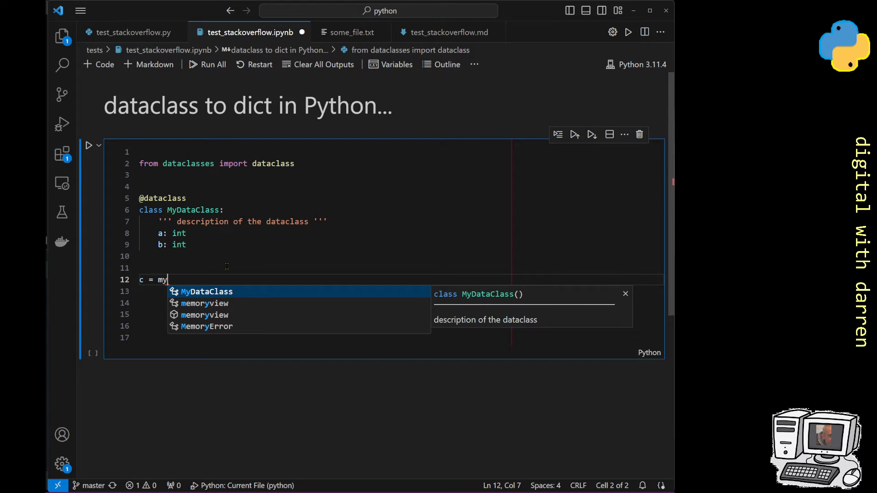
{"action": "key", "text": "Tab"}
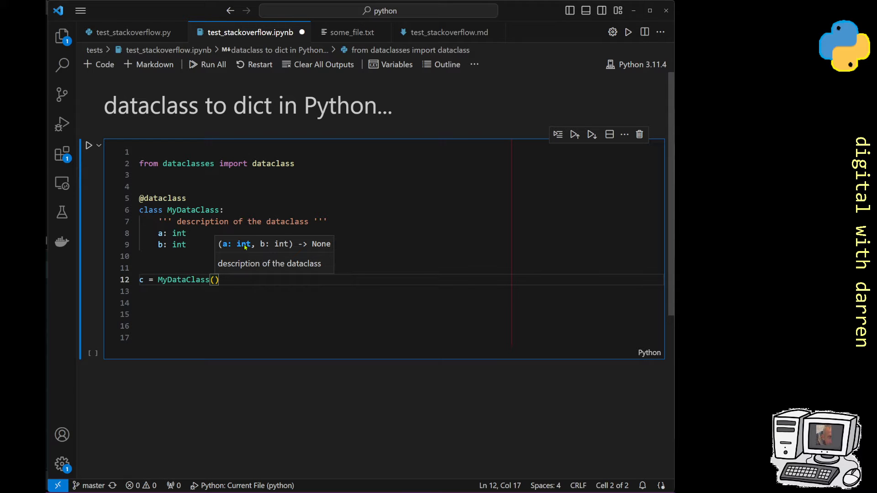
{"action": "type", "text": "100,"}
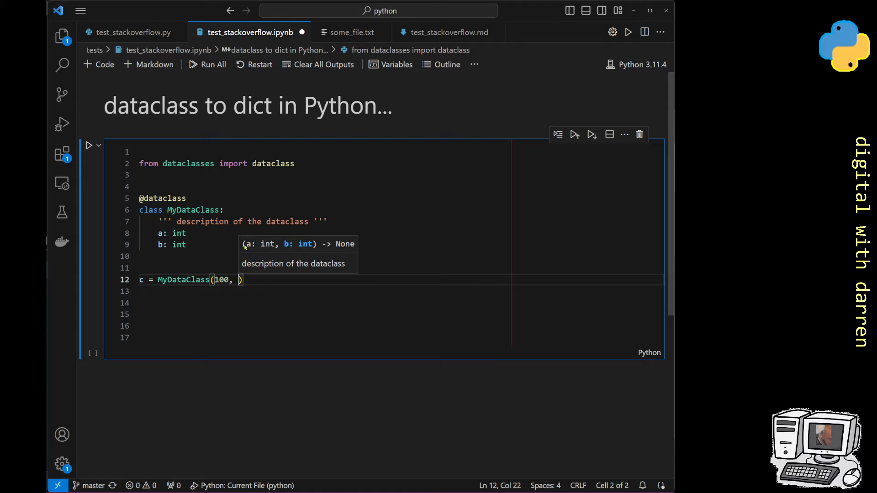
{"action": "type", "text": "200"}
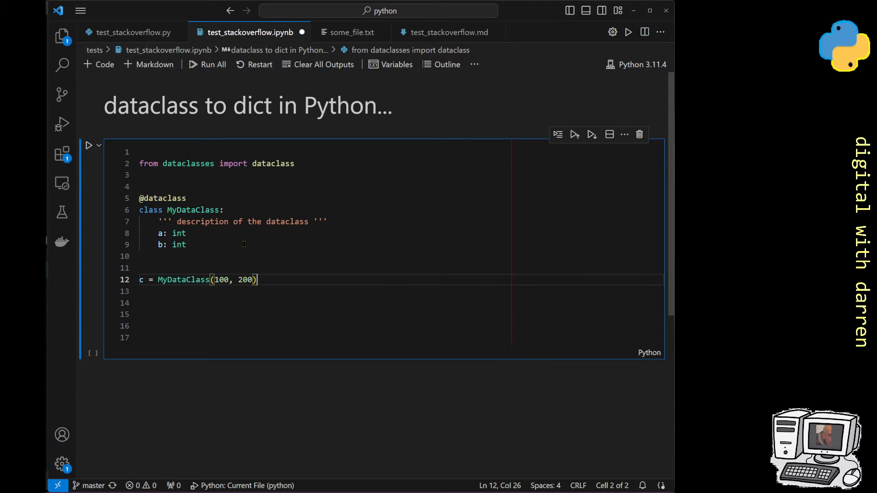
Step: Add print(c) and run the cell, showing MyDataClass(a=100, b=200)
{"action": "type", "text": "pr"}
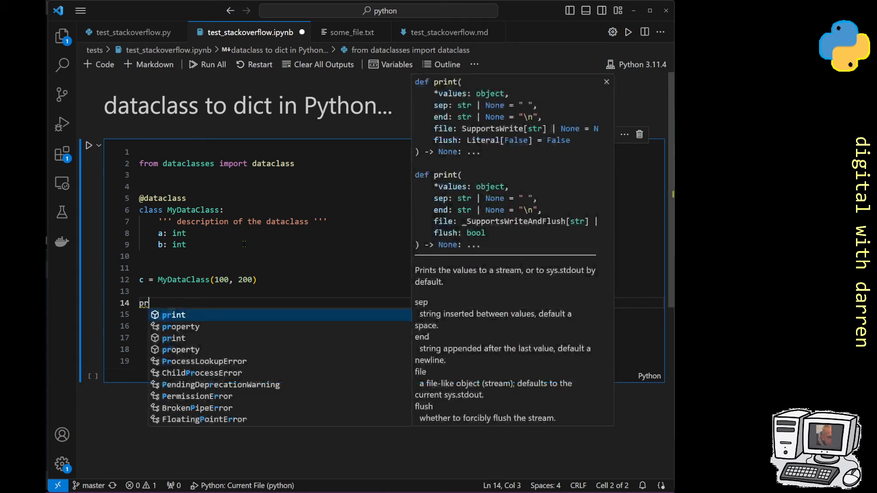
{"action": "type", "text": "int(c"}
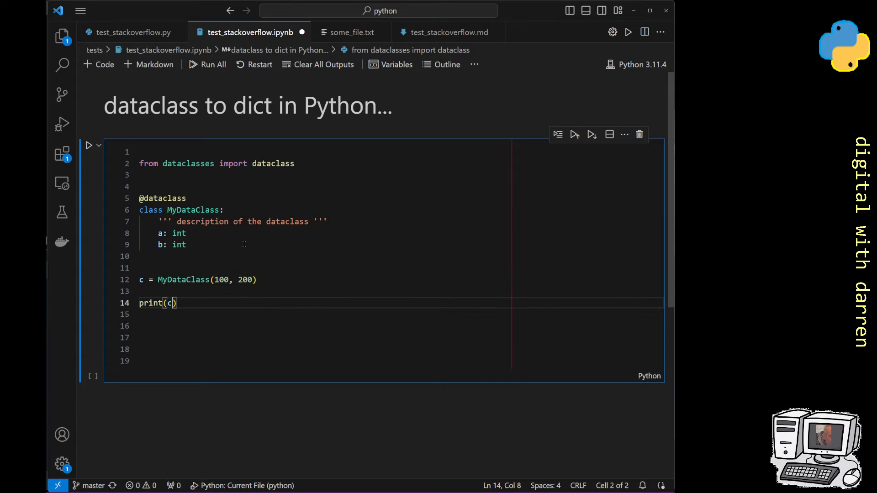
{"action": "key", "text": "Enter"}
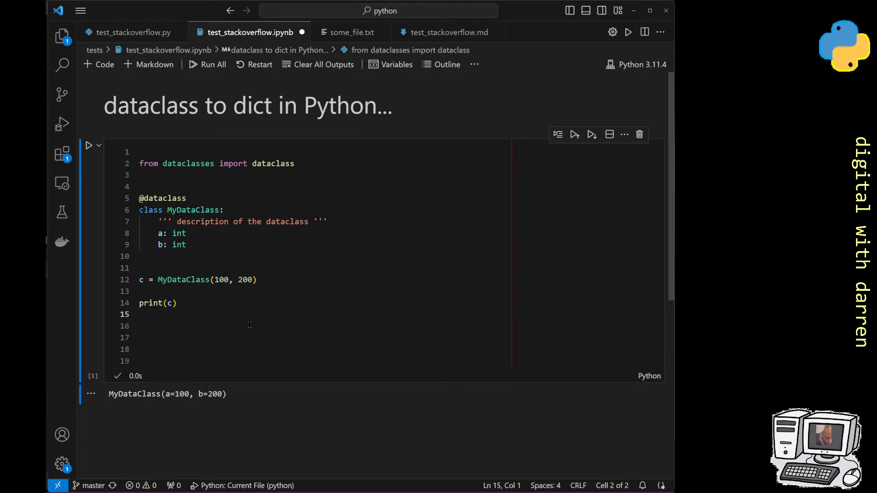
Step: Add a blank line right after the 'from dataclasses import dataclass' line
{"action": "left_click", "coordinate": [221, 326]}
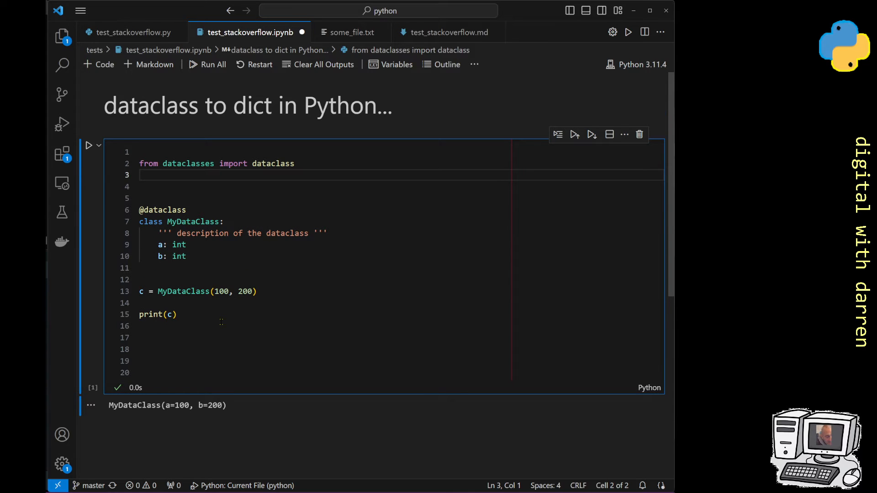
{"action": "type", "text": "im"}
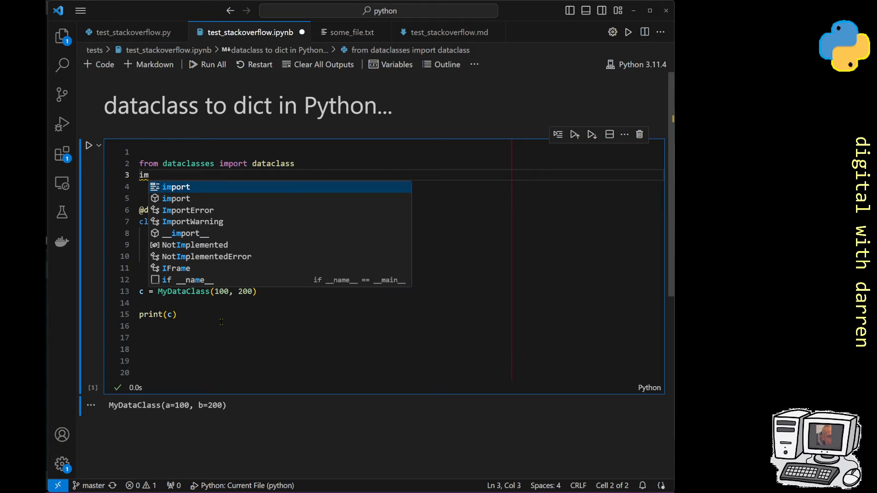
{"action": "type", "text": "import"}
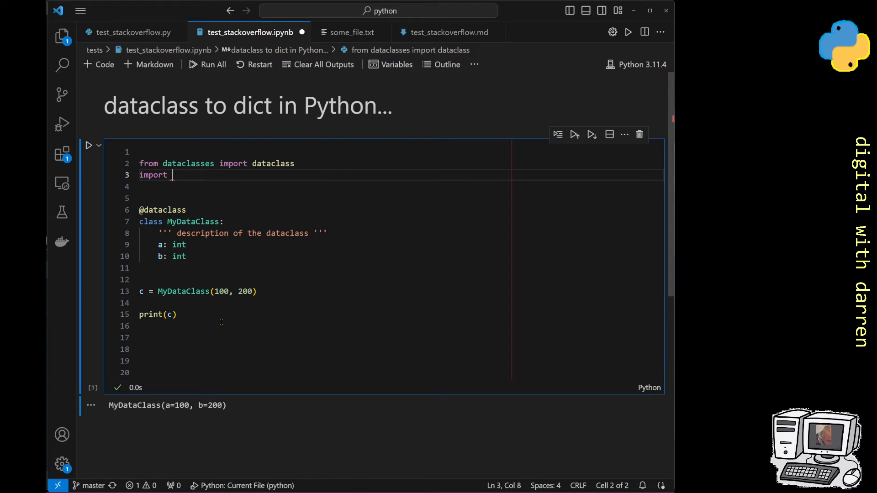
{"action": "type", "text": "dataclasses as dc"}
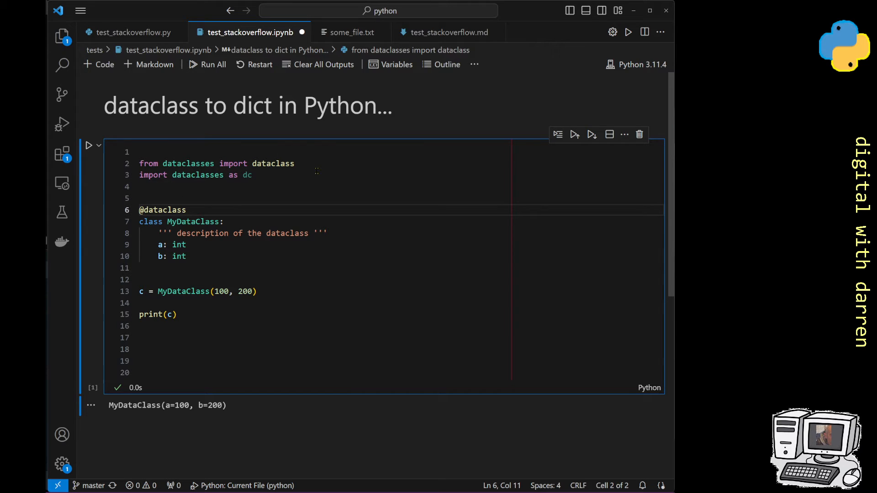
{"action": "key", "text": "ctrl+/"}
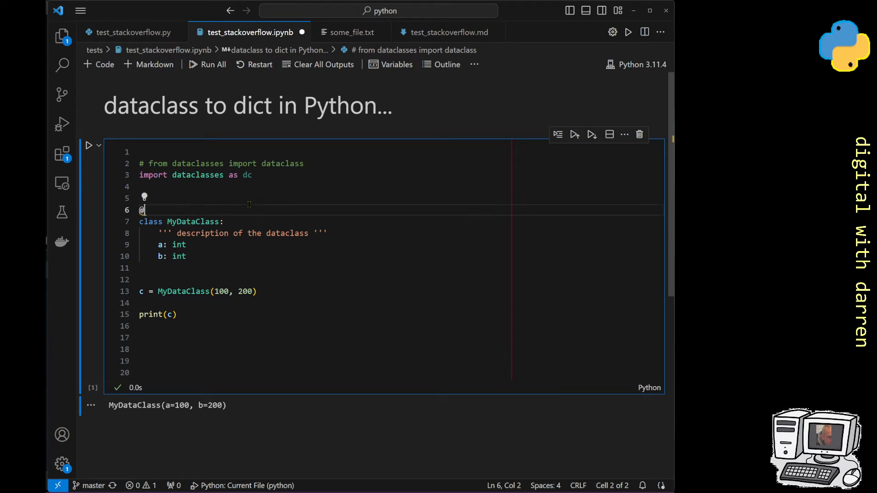
{"action": "type", "text": "dc.dataclass"}
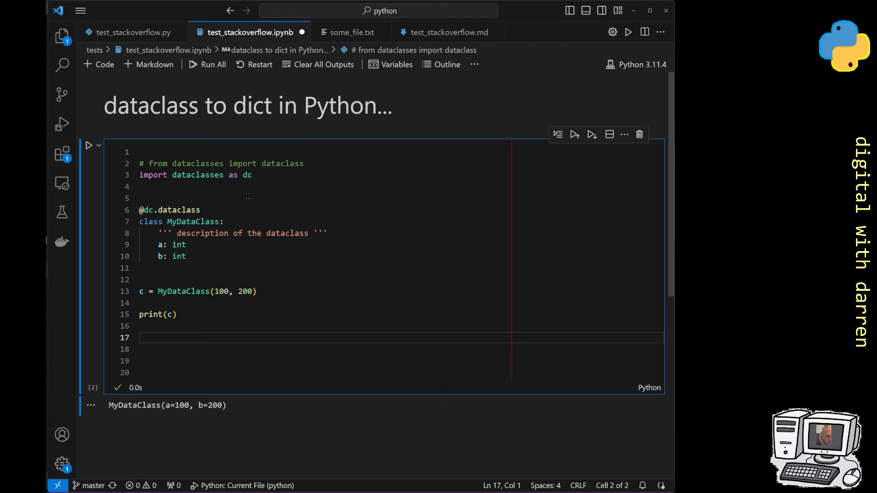
Step: Type dc. on line 17 and browse the asdict suggestion and its documentation
{"action": "type", "text": "dc"}
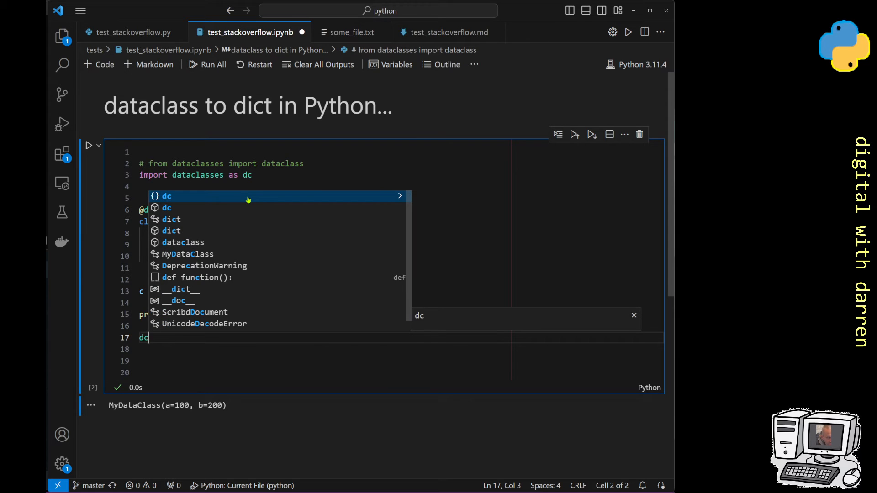
{"action": "type", "text": "."}
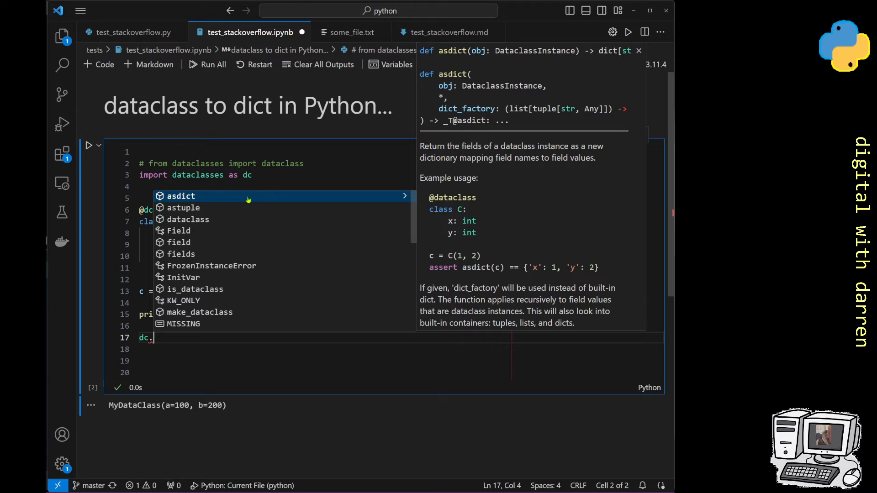
{"action": "mouse_move", "coordinate": [208, 199]}
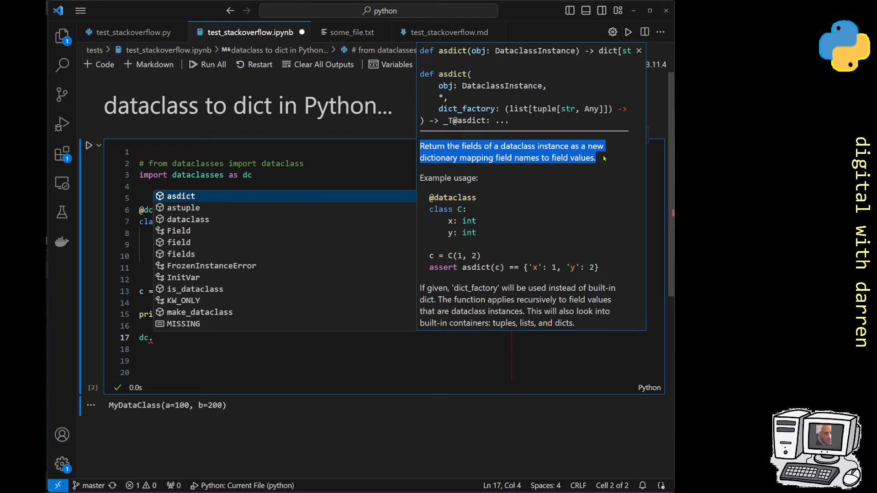
{"action": "mouse_move", "coordinate": [449, 225]}
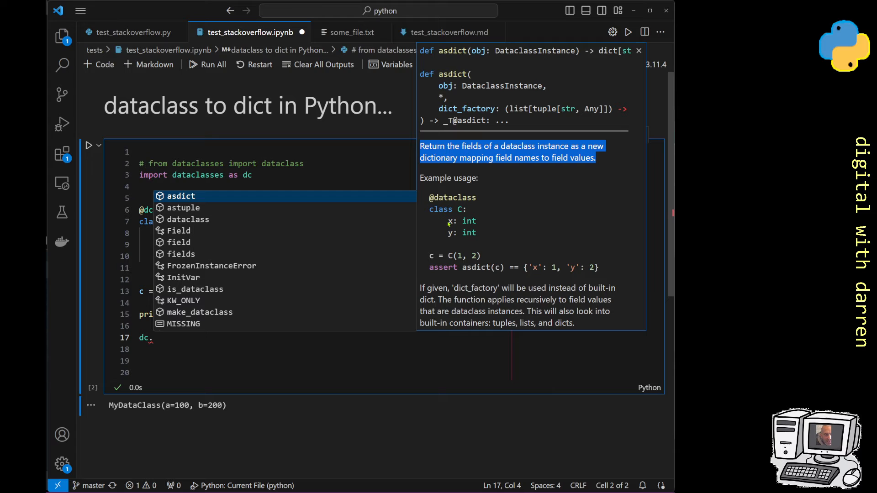
{"action": "mouse_move", "coordinate": [538, 270]}
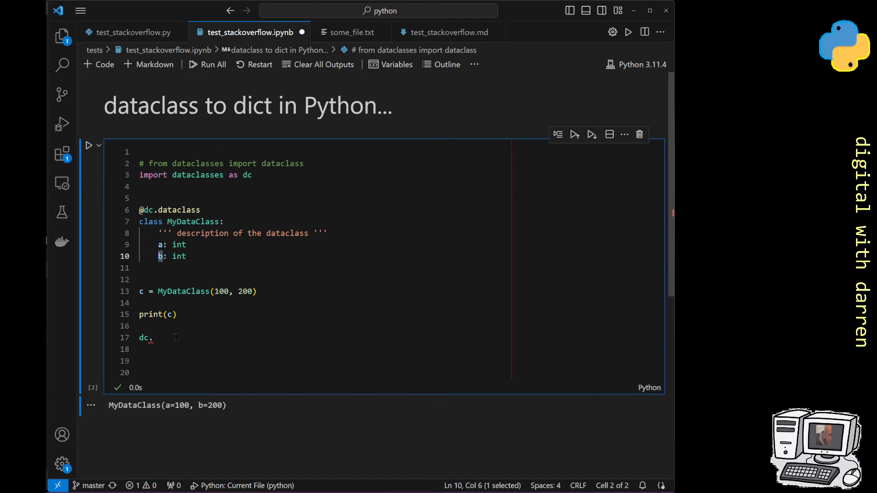
Step: Write d = dc.asdict(c) on line 17 to convert the instance to a dict
{"action": "left_click", "coordinate": [154, 337]}
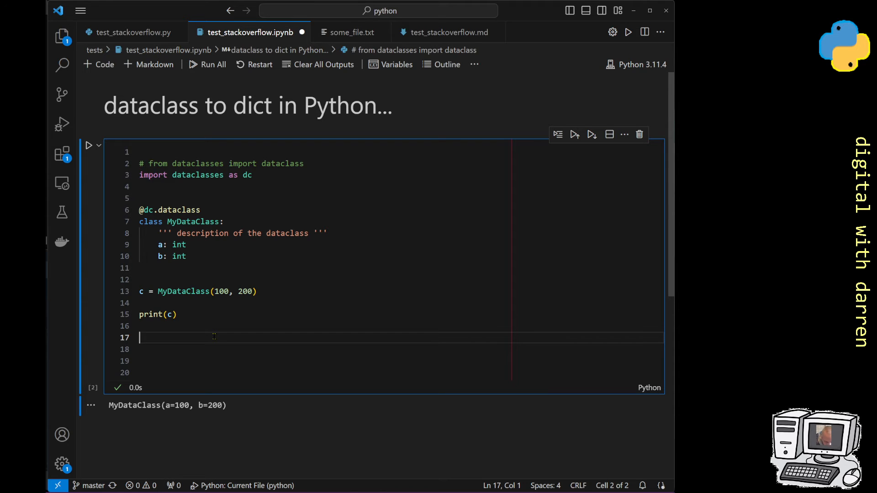
{"action": "type", "text": "d ="}
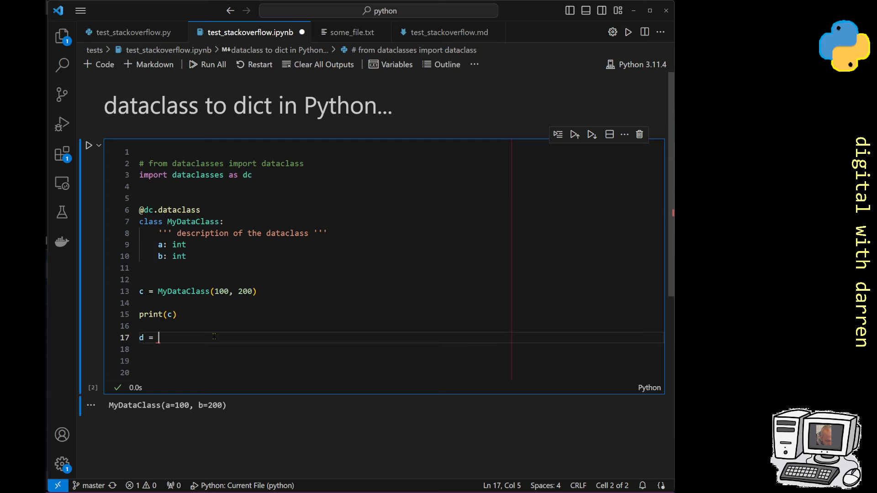
{"action": "type", "text": "dc.asdict"}
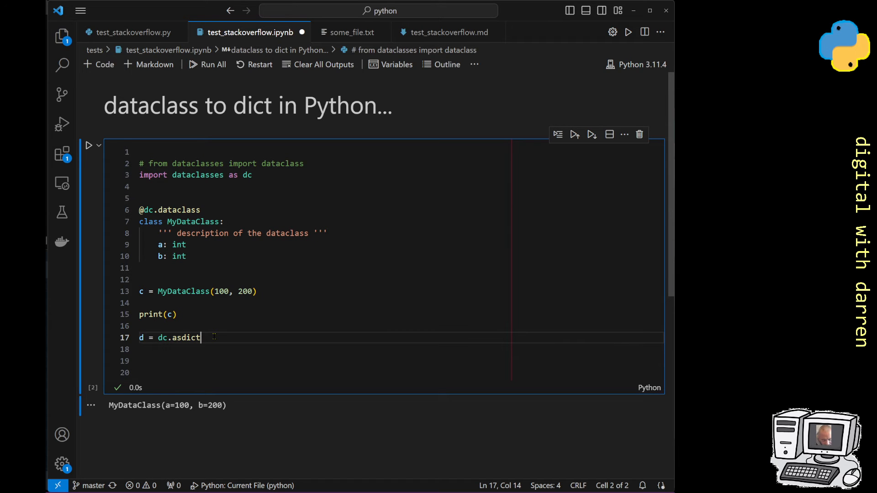
{"action": "type", "text": "("}
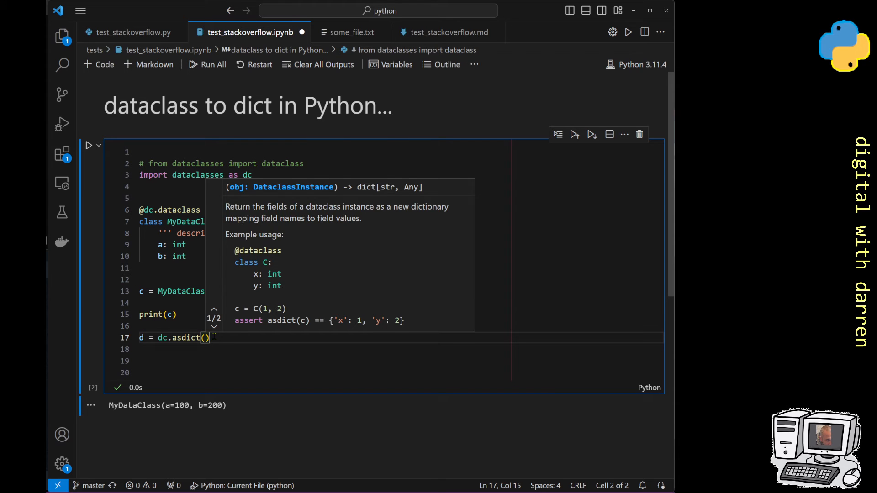
{"action": "type", "text": "c"}
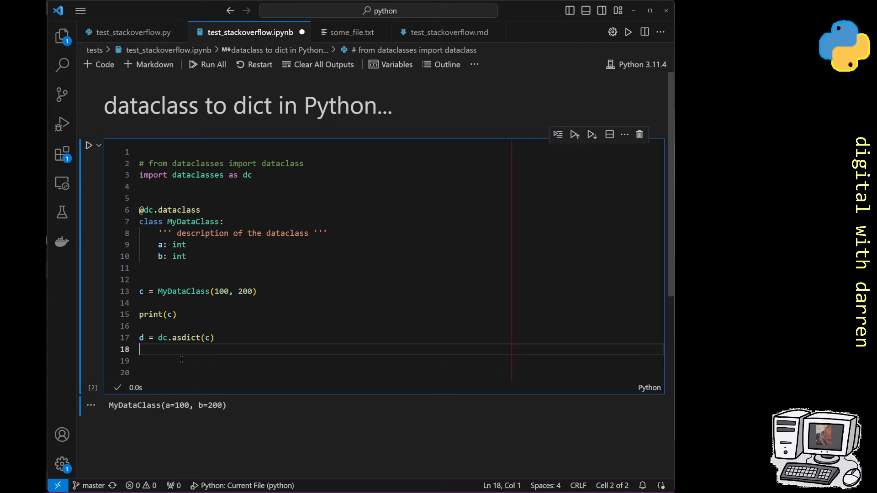
Step: Add print(d) and run the cell, outputting {'a': 100, 'b': 200}
{"action": "type", "text": "pr"}
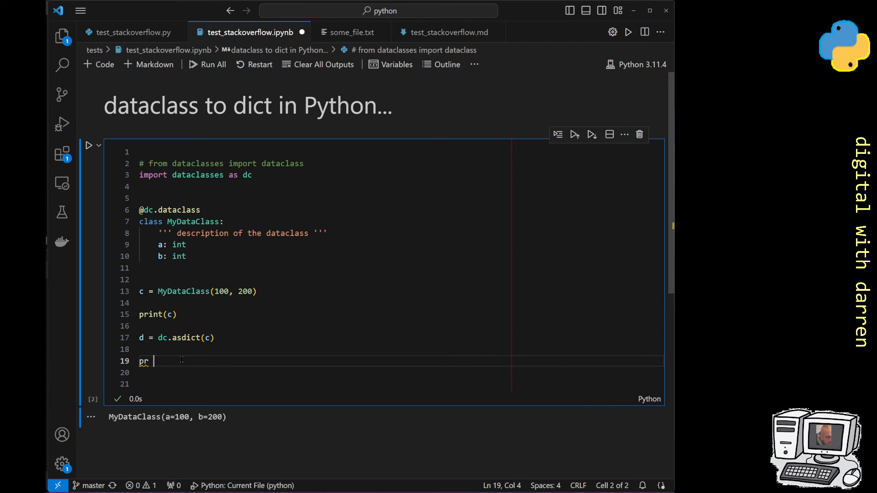
{"action": "type", "text": "int(d"}
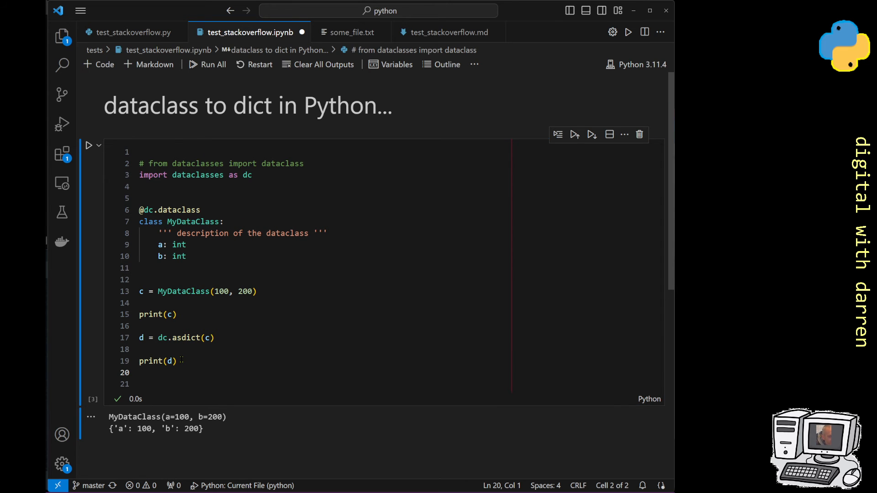
{"action": "scroll", "scroll_direction": "down", "scroll_amount": 3}
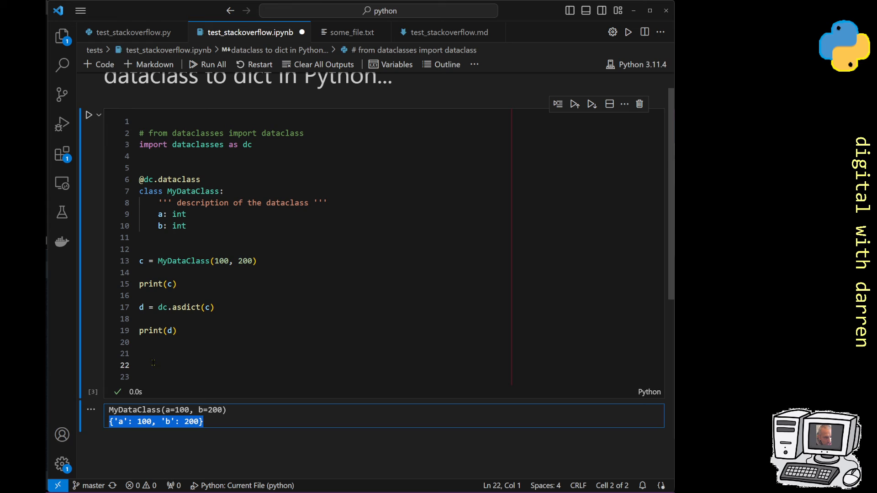
Step: Define my_dict = {'a': 100, 'b': 200} on line 21
{"action": "type", "text": "my"}
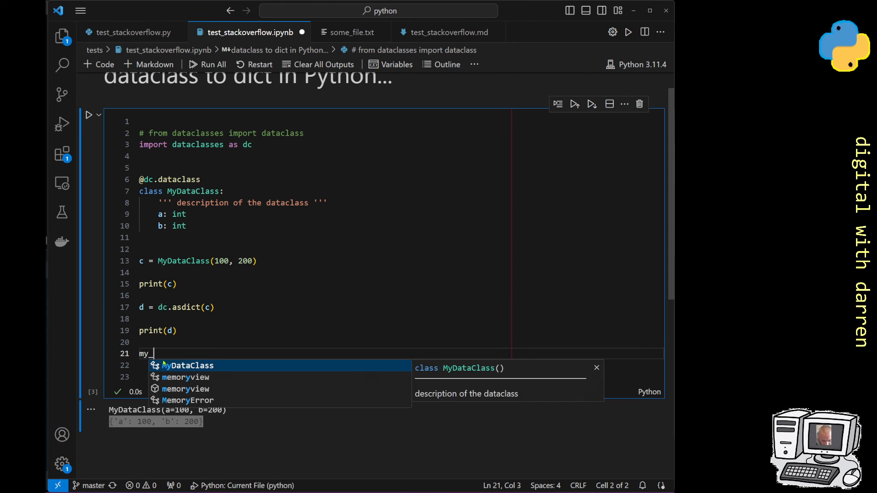
{"action": "type", "text": "dict ="}
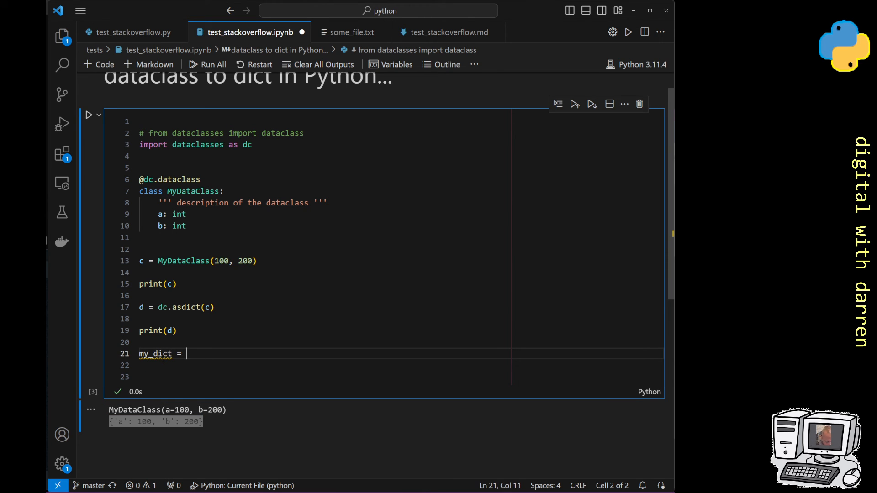
{"action": "type", "text": "{'a': 100, 'b': 200}"}
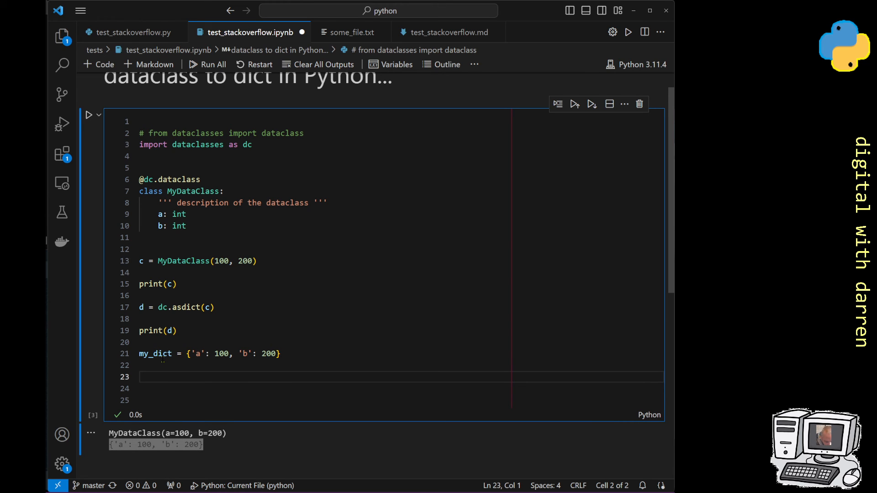
Step: Add a comment asking whether this dict can be converted to a dataclass
{"action": "type", "text": "# is there a way to conver this r"}
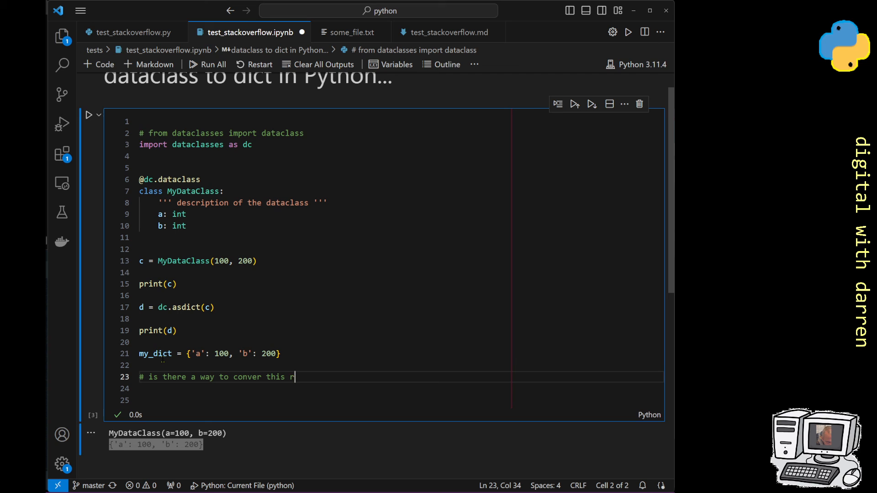
{"action": "type", "text": "dict to a"}
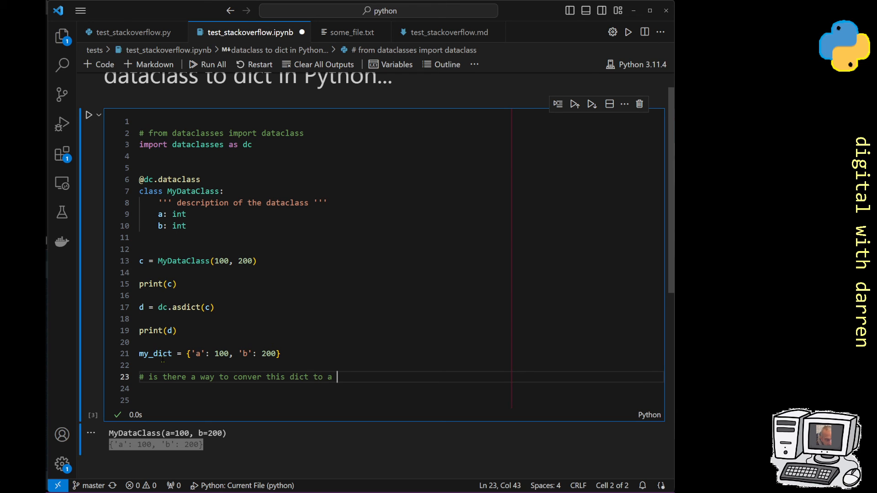
{"action": "type", "text": "datacass ?"}
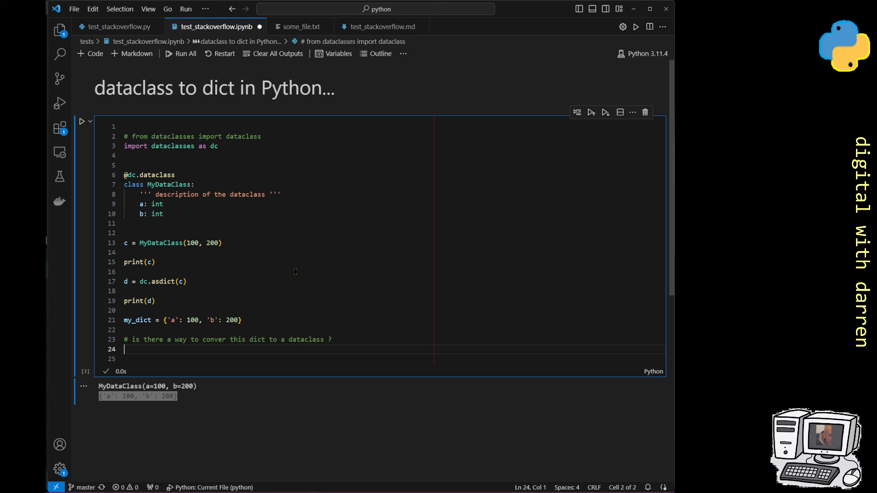
{"action": "left_click", "coordinate": [179, 281]}
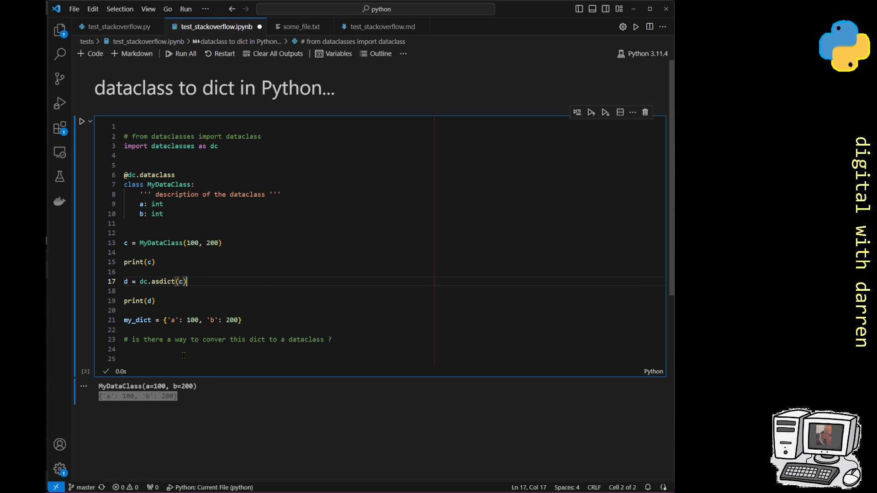